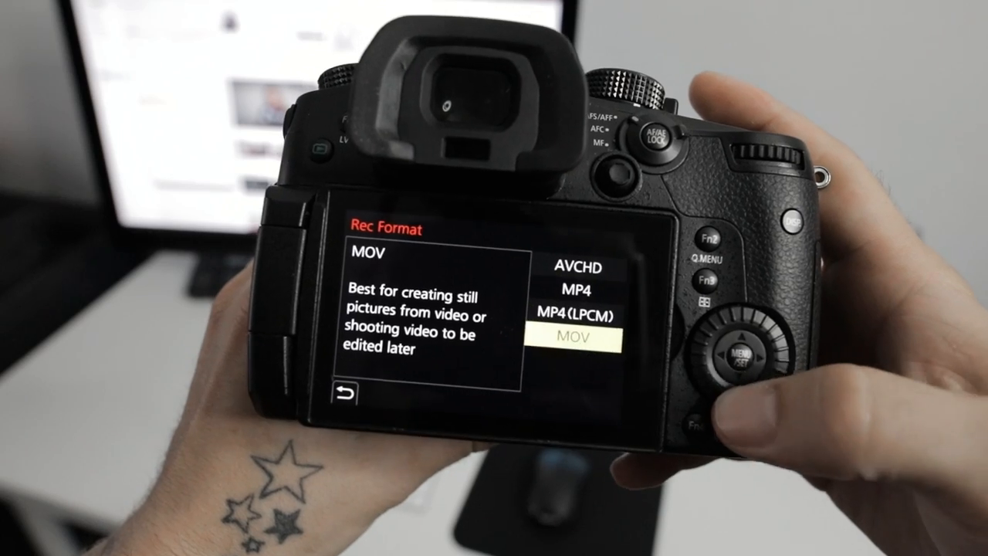
# - Confirm MOV as the recording format, bringing up its 3840x2160 quality options
pyautogui.click(731, 352)
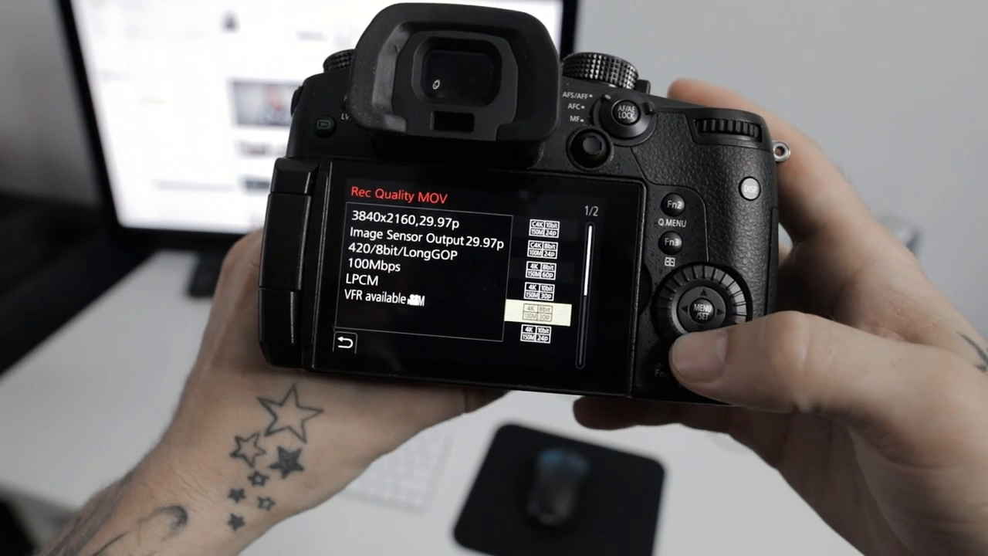